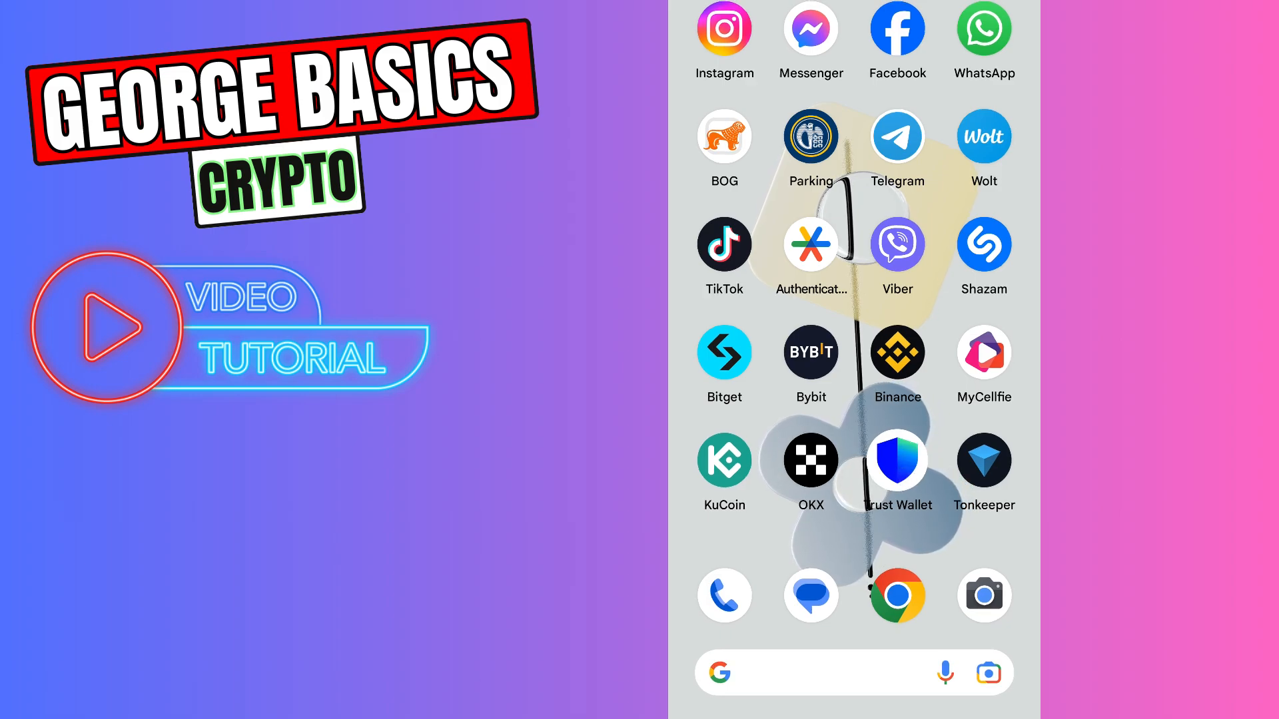
Launch Trust Wallet to show Main Wallet 1 with its $5.66 balance and holdings.
left_click(897, 459)
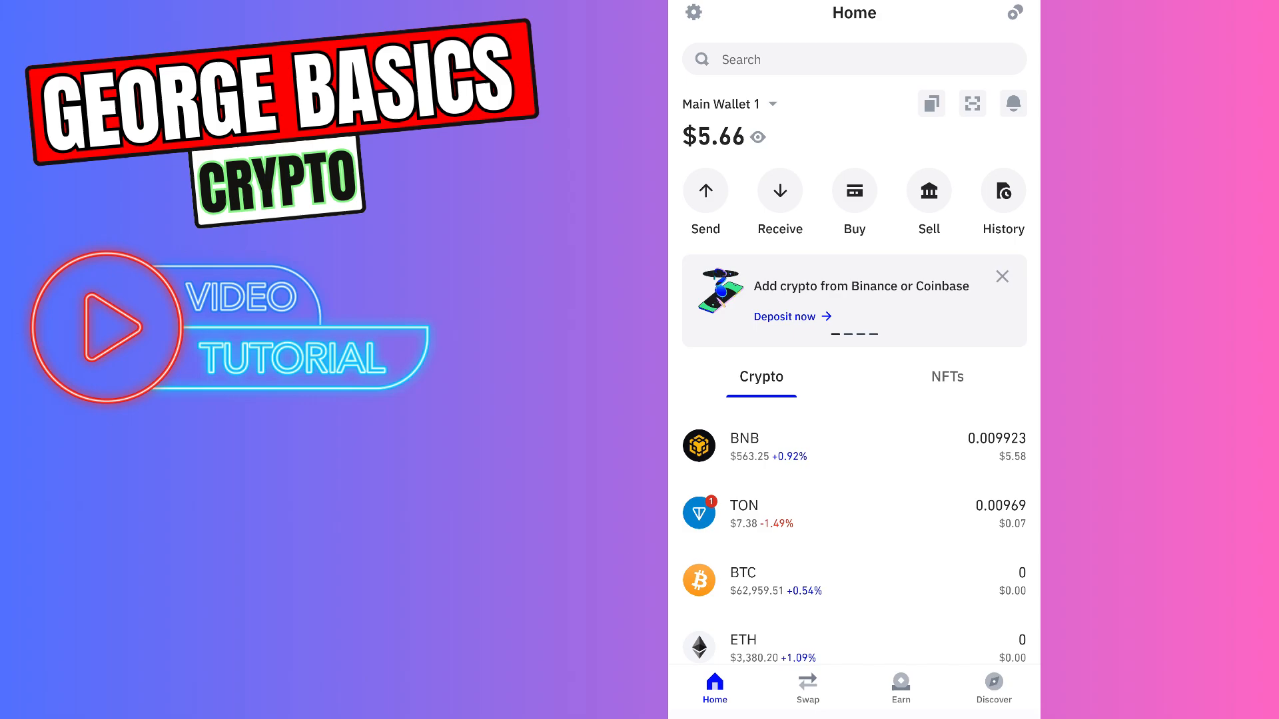
Search the receive list for 'ton' and pick TON to get its receiving address.
left_click(781, 192)
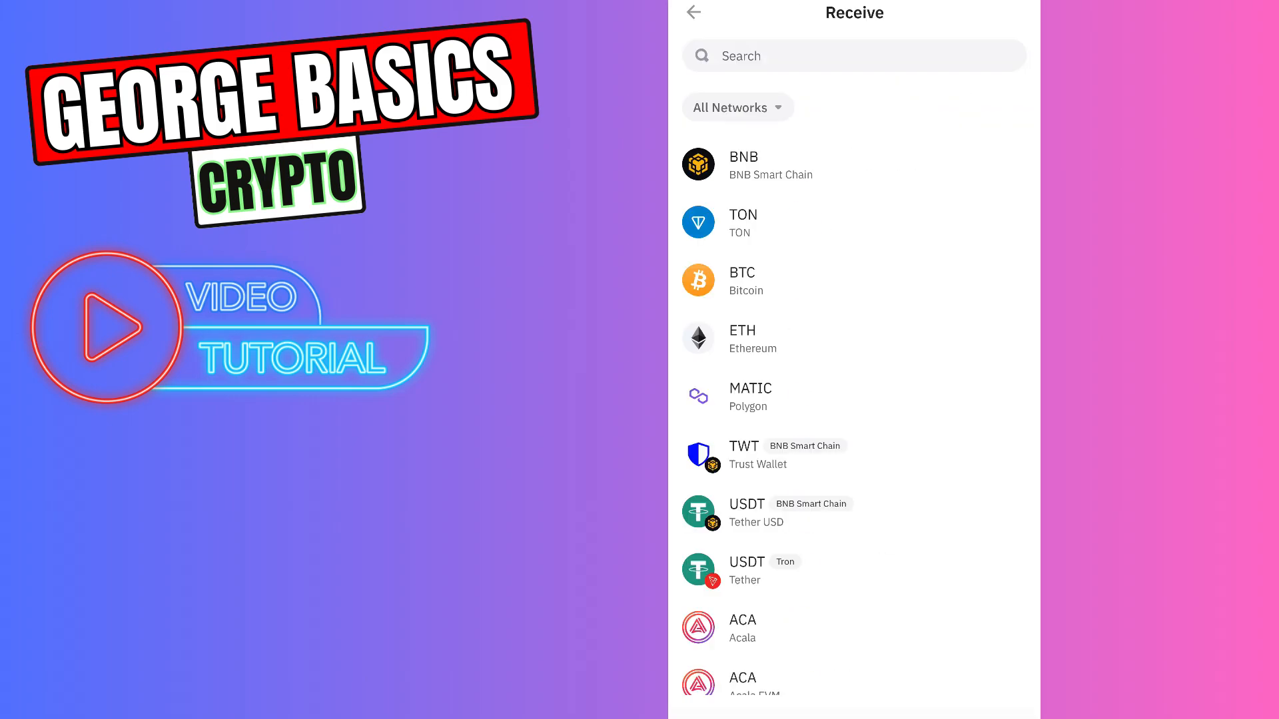
left_click(853, 56)
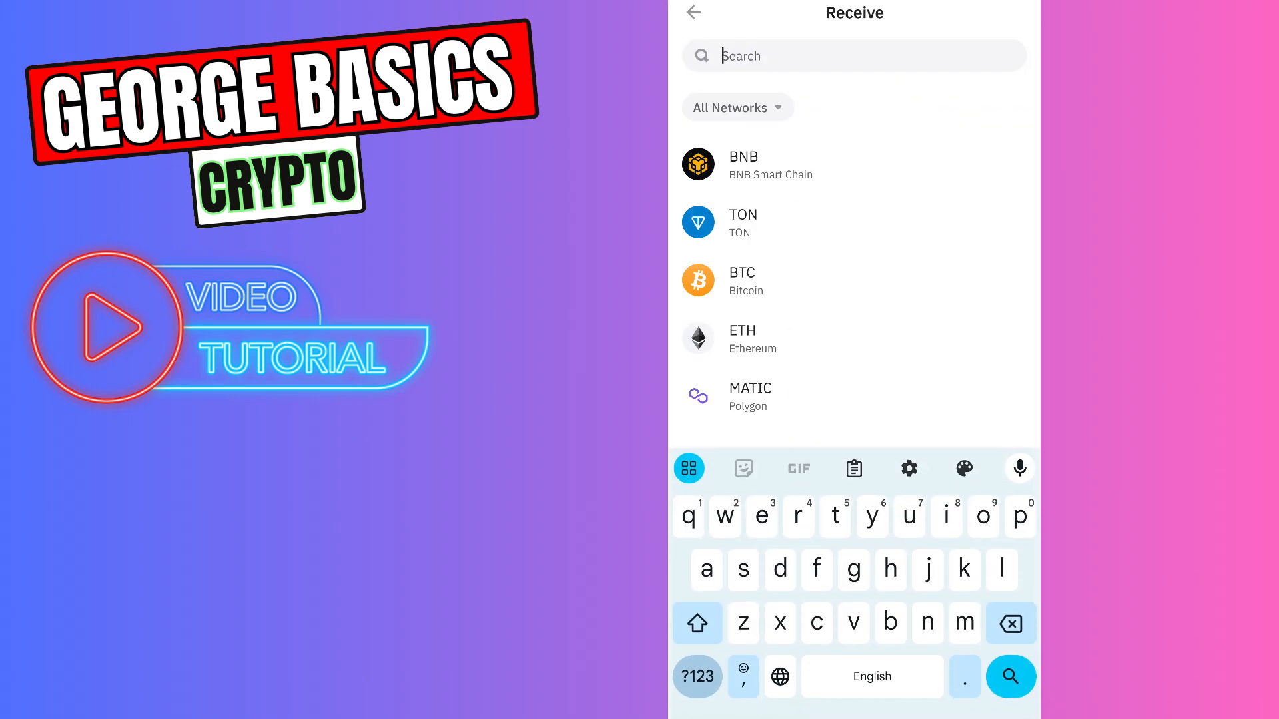
type("ton")
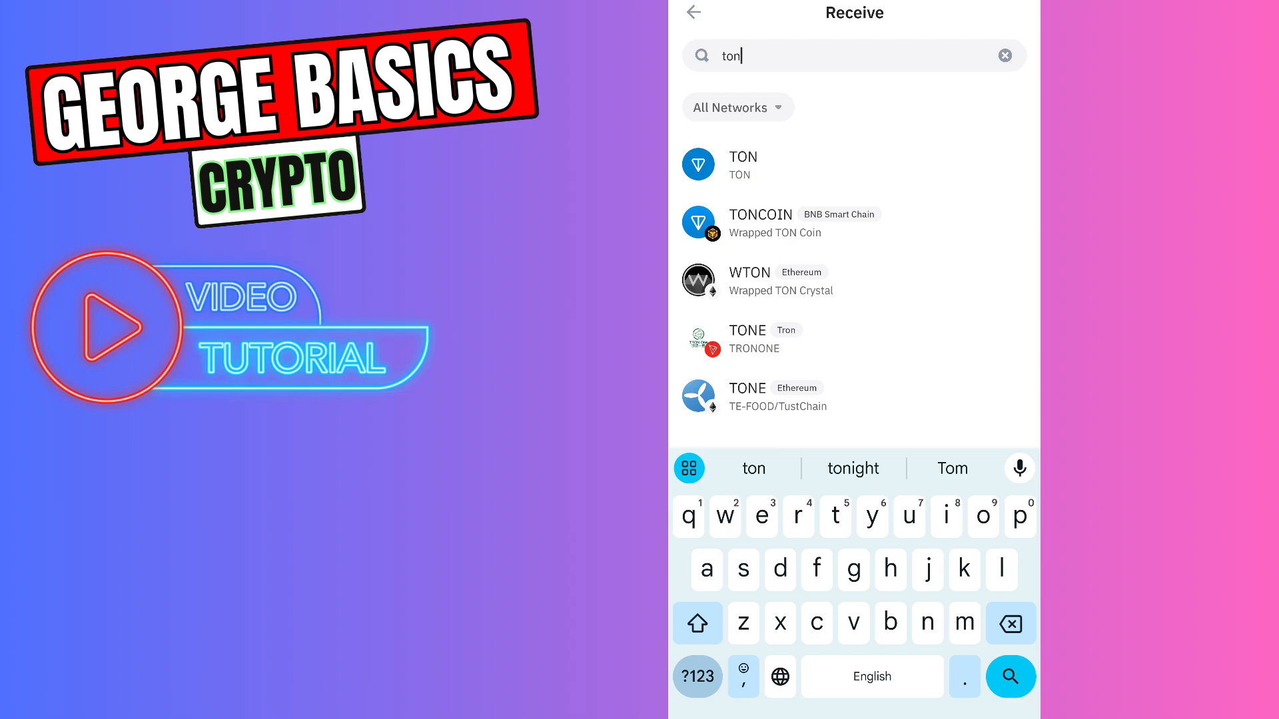
left_click(762, 165)
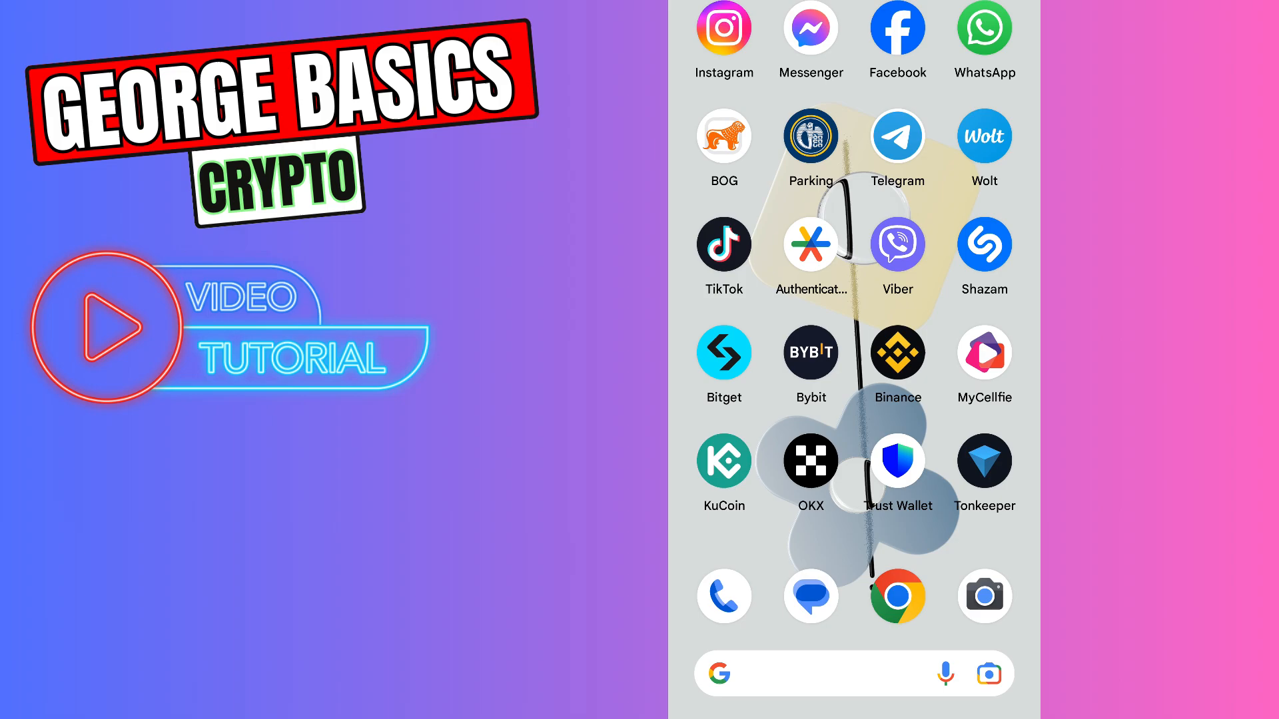
In Tonkeeper, start a TON send with the copied address as recipient and continue to the amount.
left_click(984, 461)
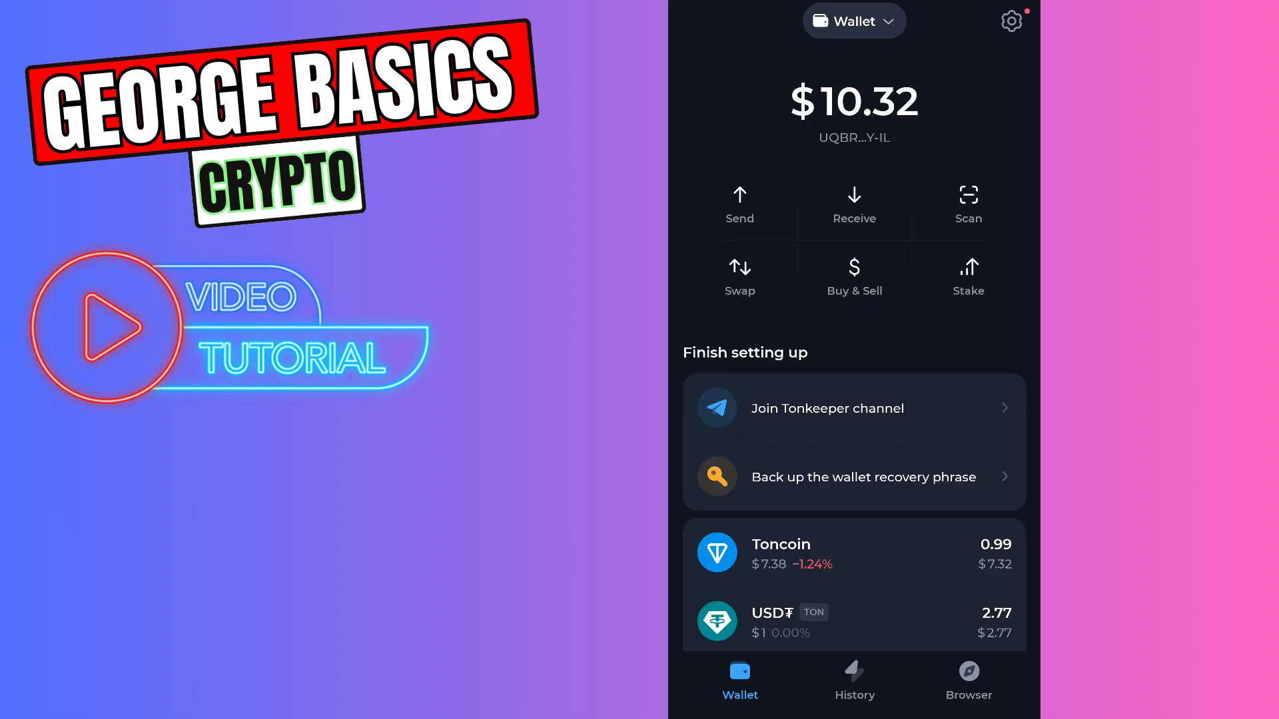
left_click(739, 200)
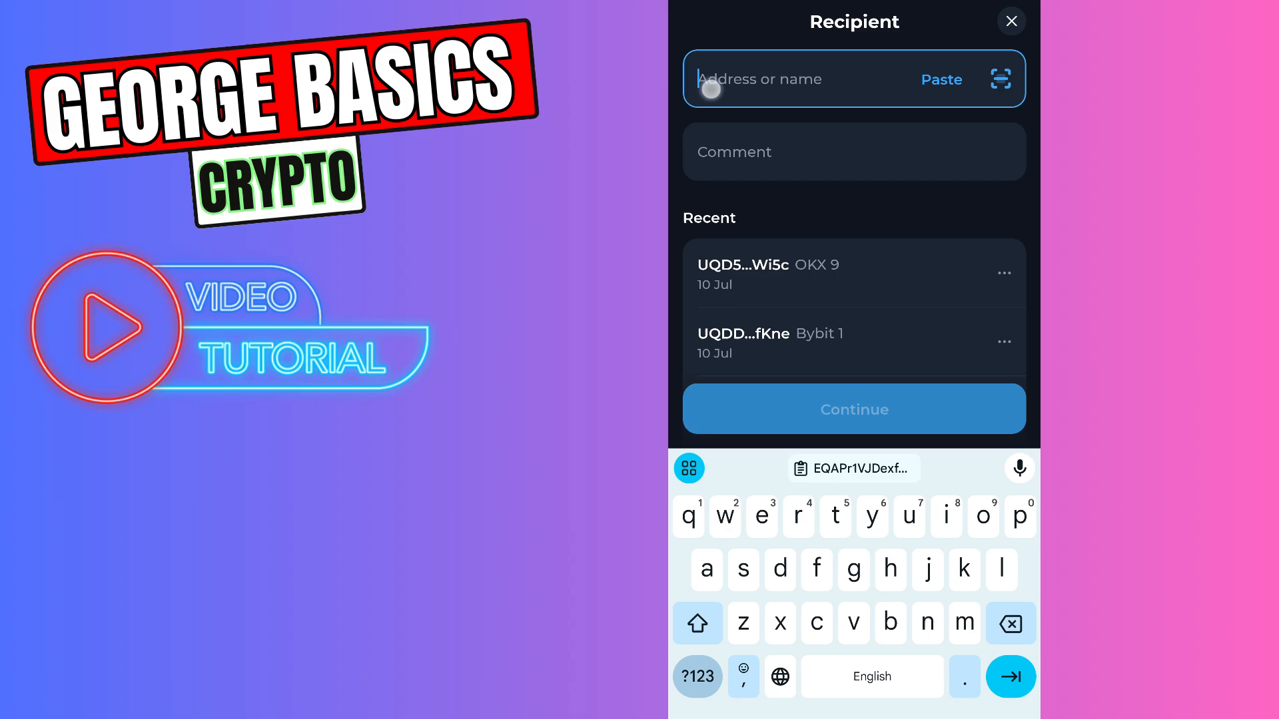
left_click(940, 80)
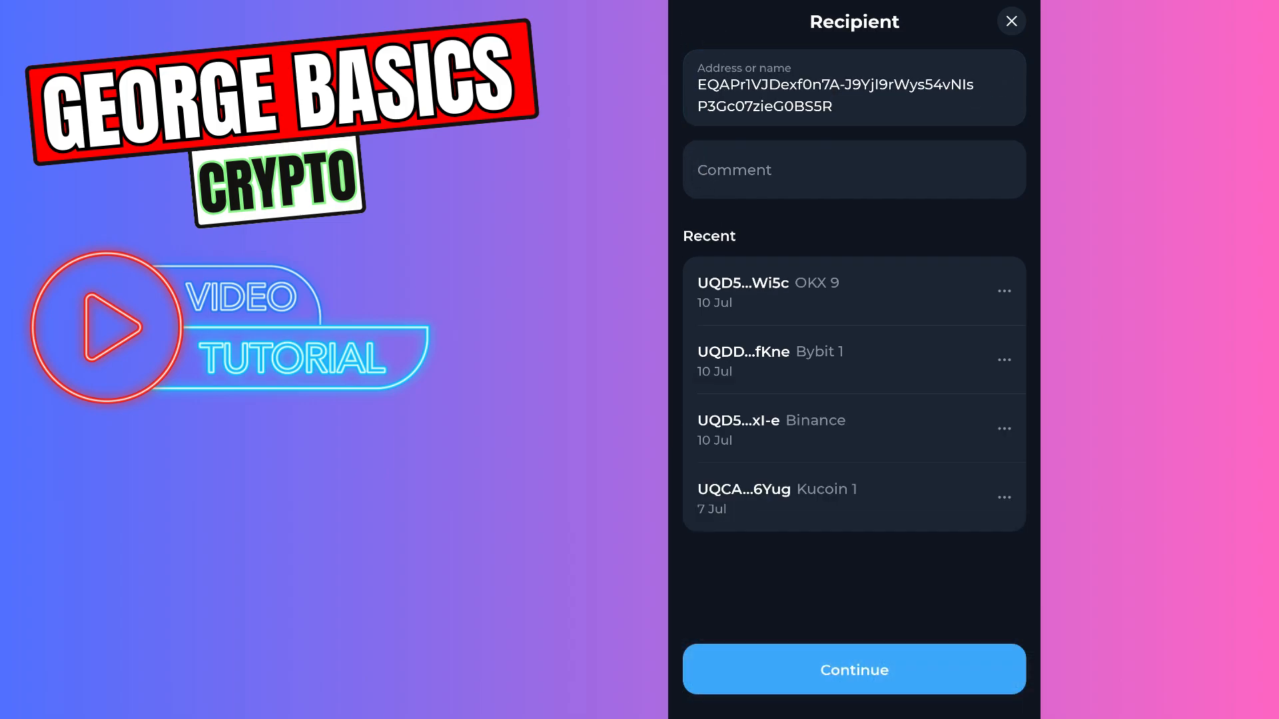
left_click(853, 668)
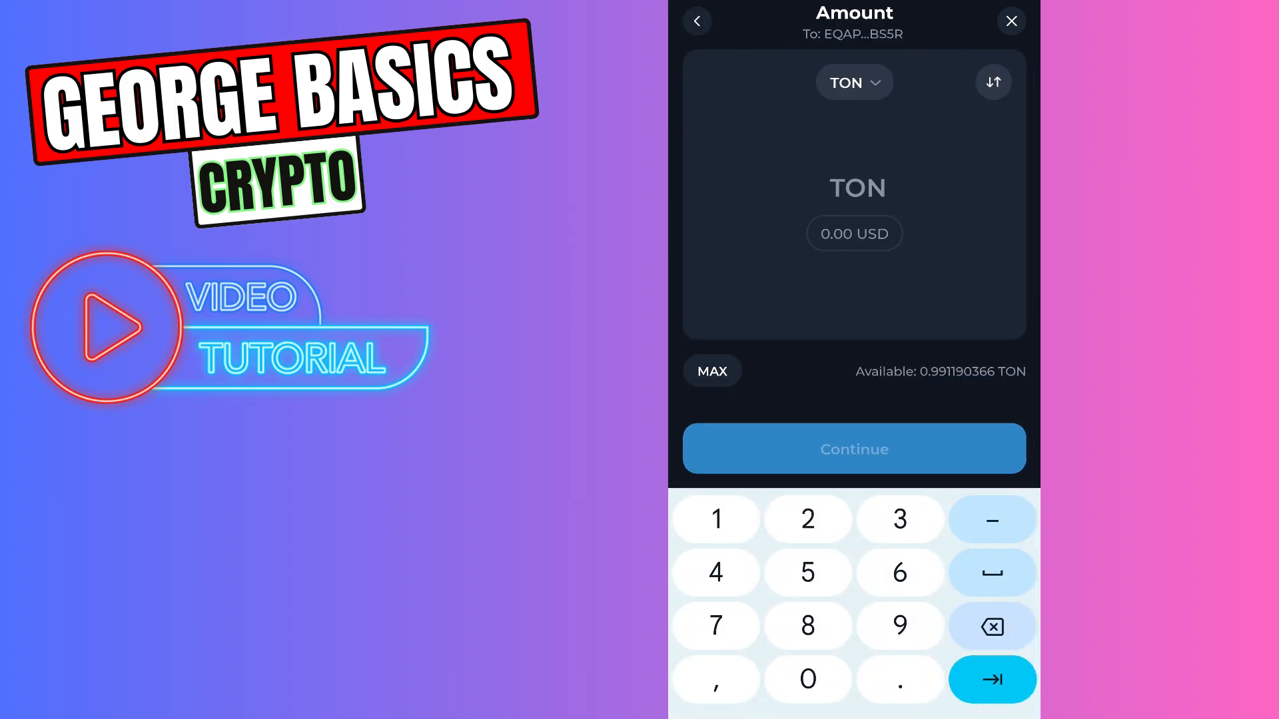
Enter 0.01 TON as the amount and continue to the confirmation summary.
left_click(807, 679)
type("0.01")
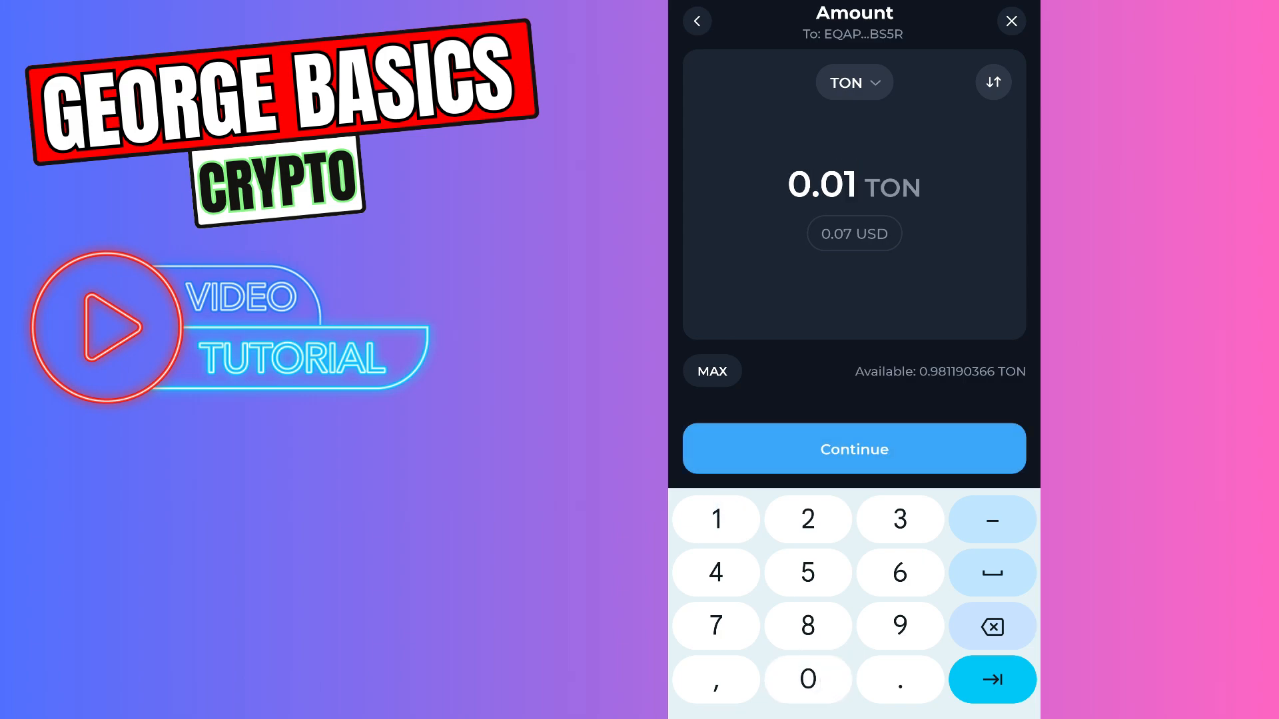
left_click(853, 449)
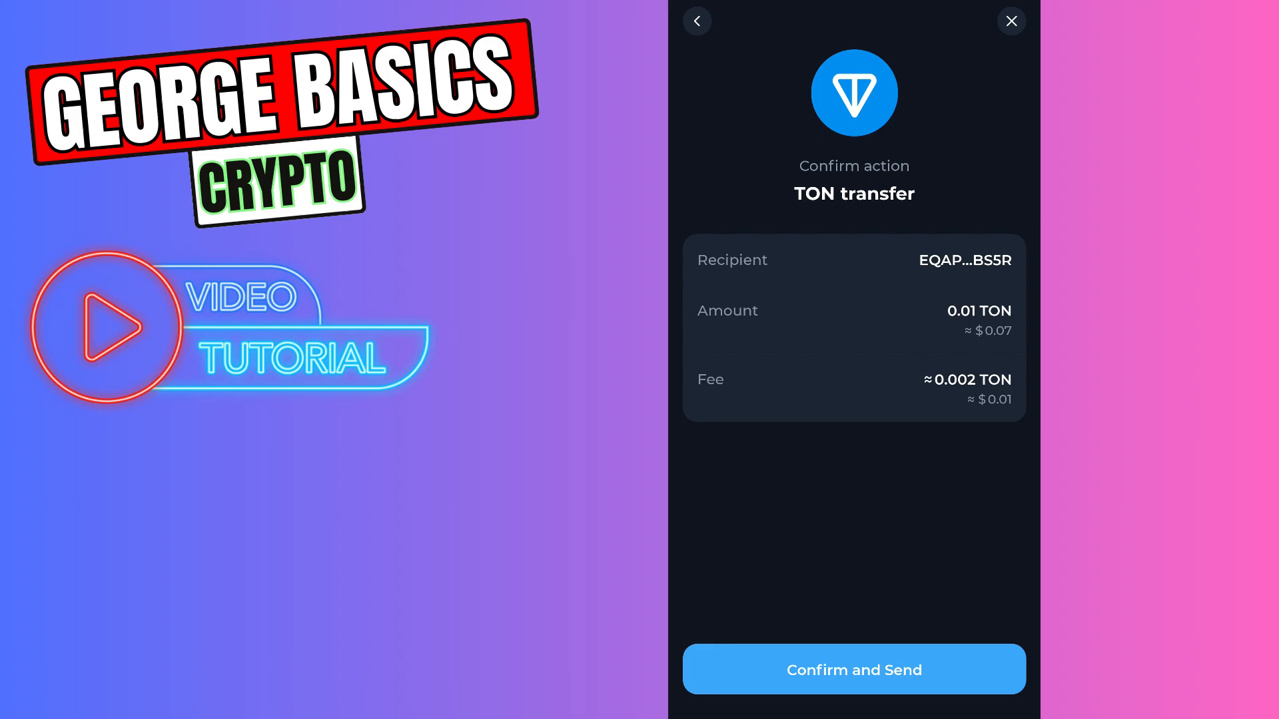
Confirm and send the 0.01 TON transfer, check it in history, then switch to Trust Wallet.
left_click(853, 669)
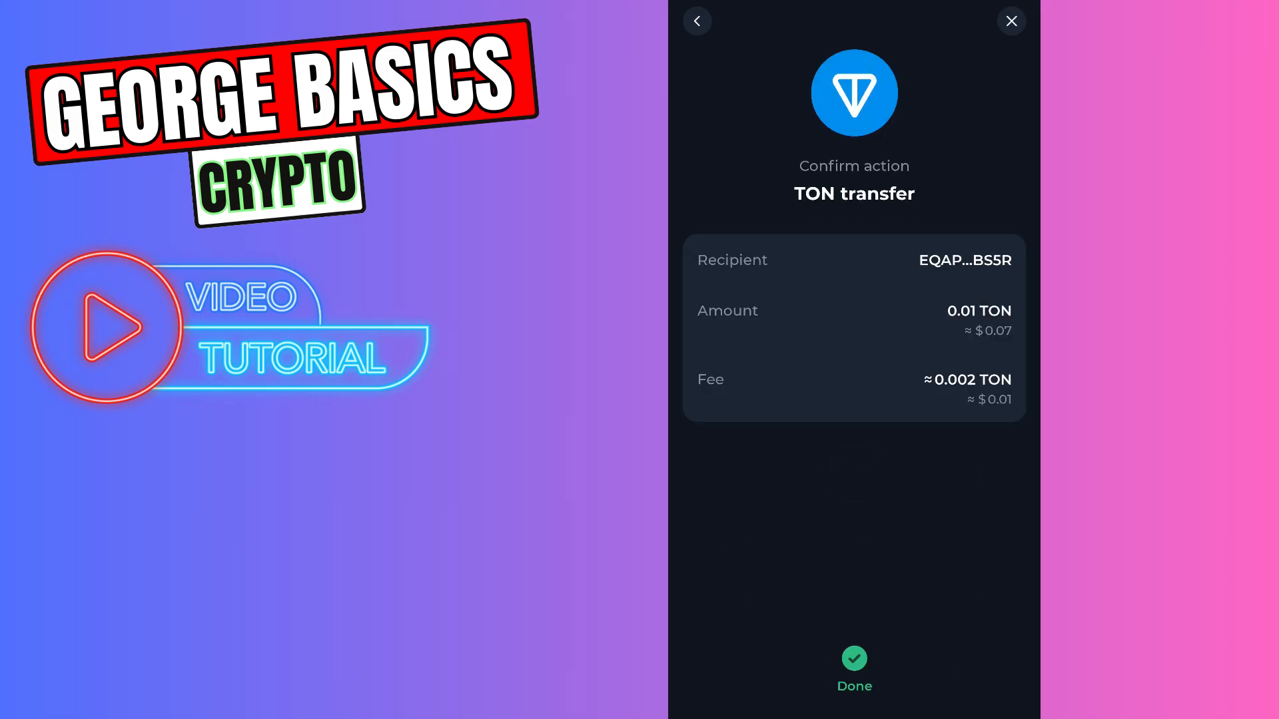
left_click(855, 669)
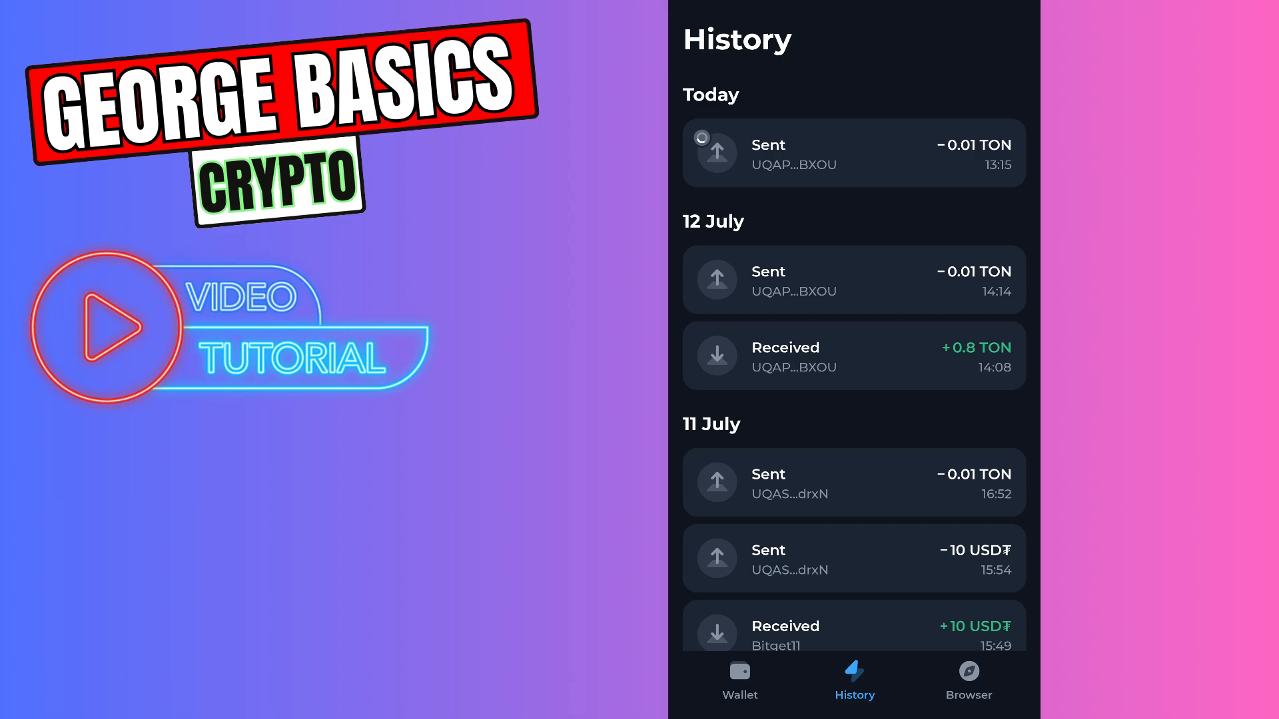
left_click(740, 682)
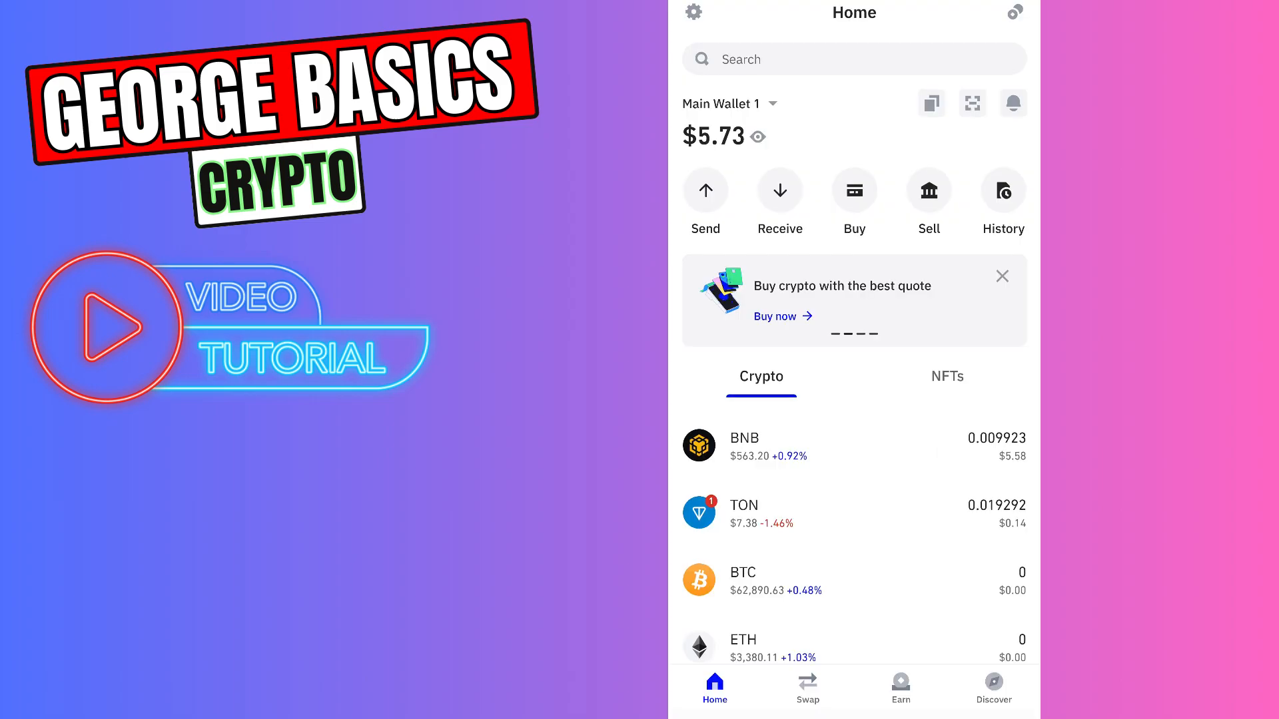
View TON details showing a 0.01929283 TON balance and recent transfers.
left_click(842, 513)
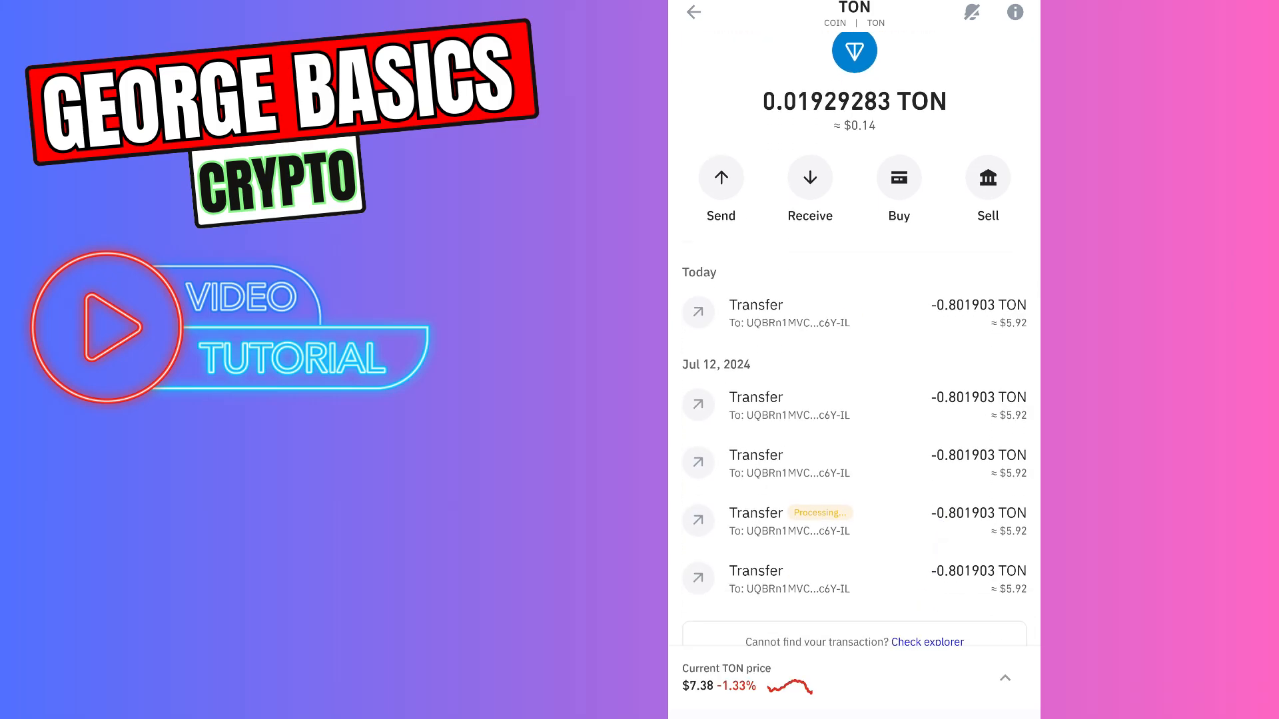
scroll("down", 3)
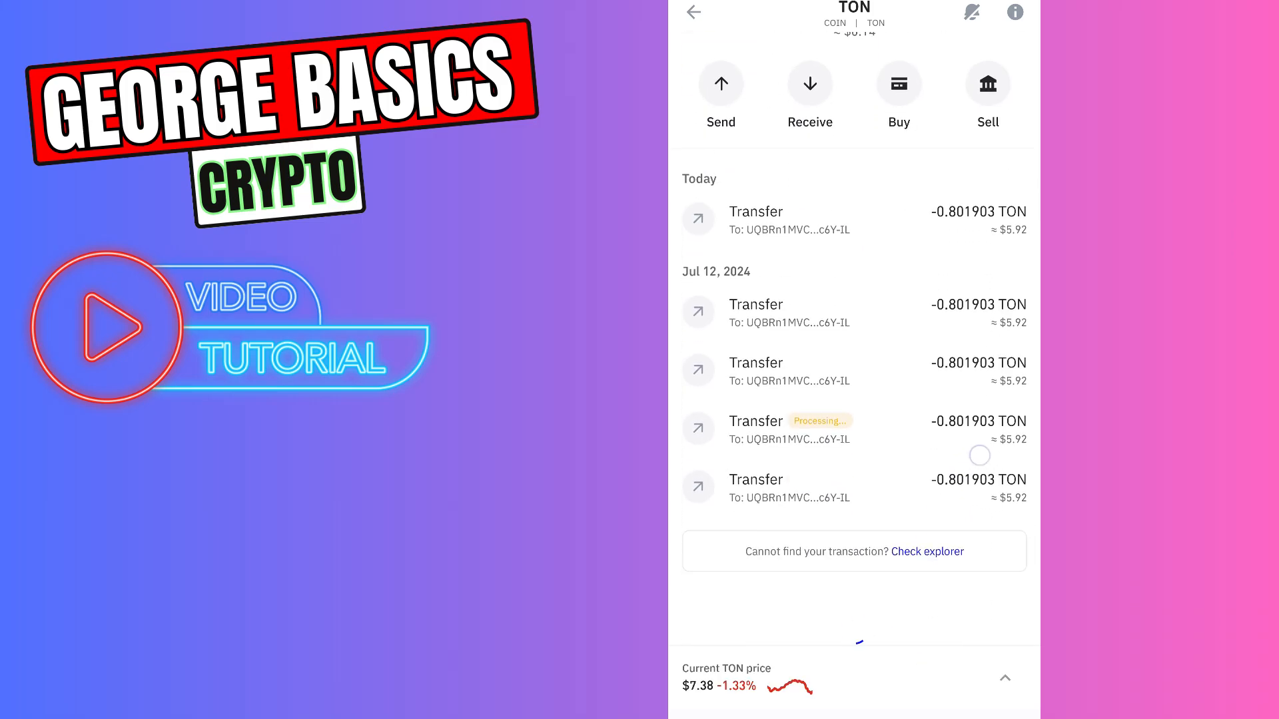